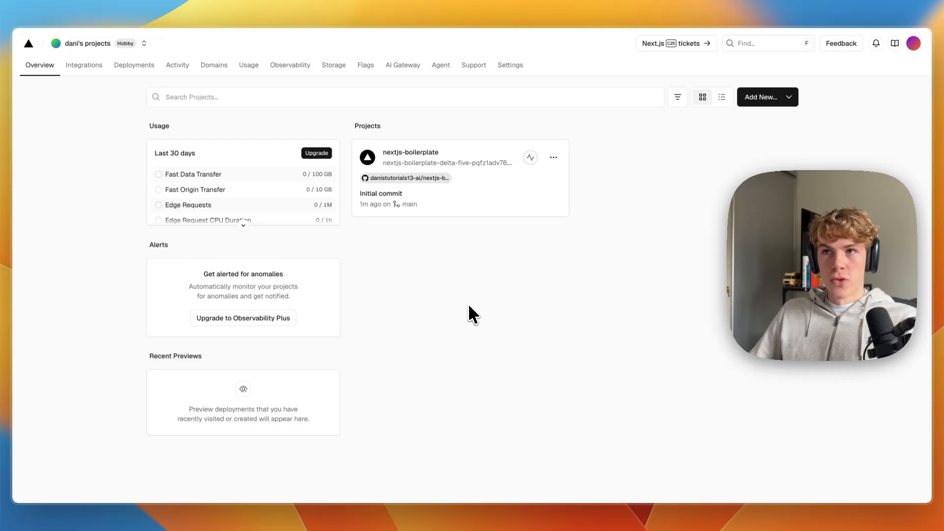
pyautogui.moveTo(626, 222)
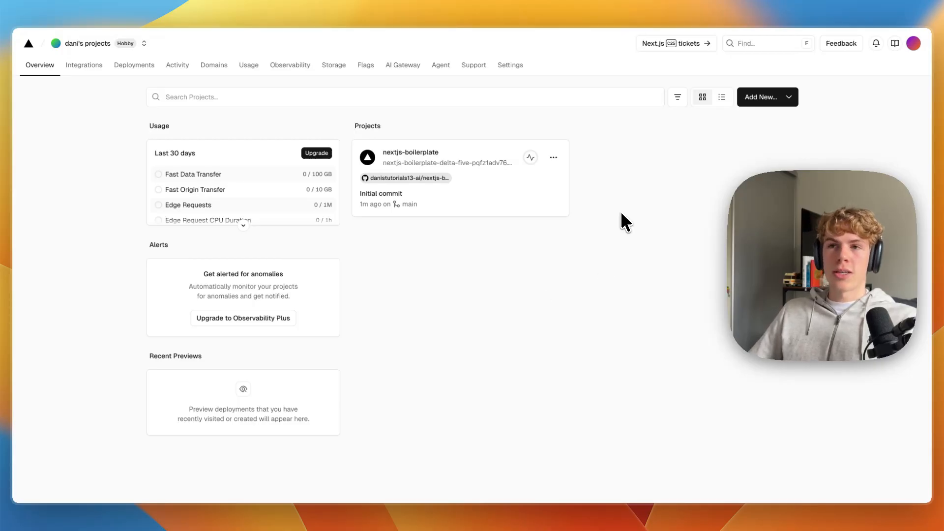
pyautogui.moveTo(410, 152)
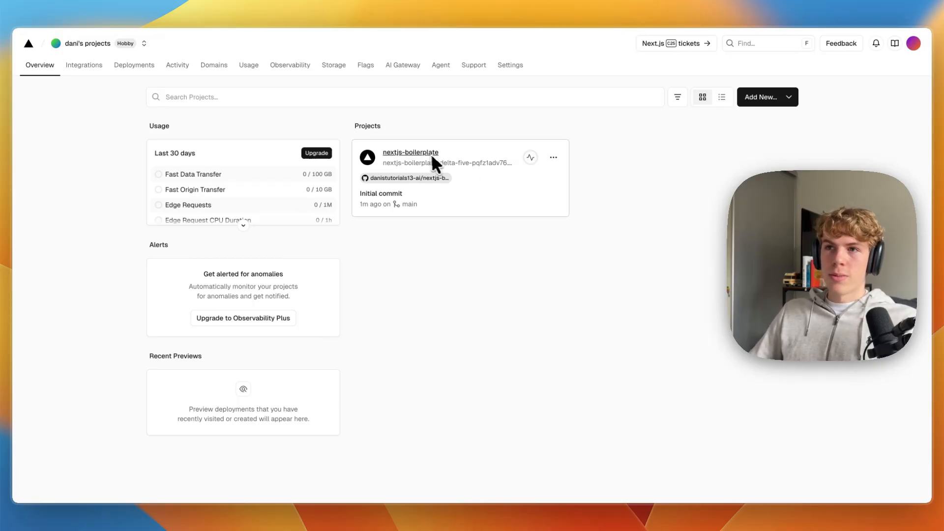
# Go to the nextjs-boilerplate project's Settings and show its Domains page
pyautogui.click(410, 151)
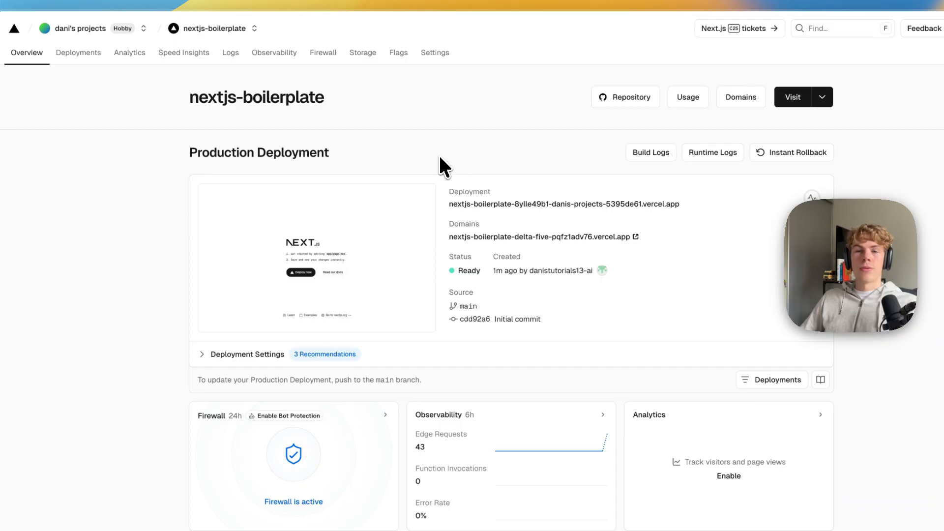
pyautogui.click(434, 52)
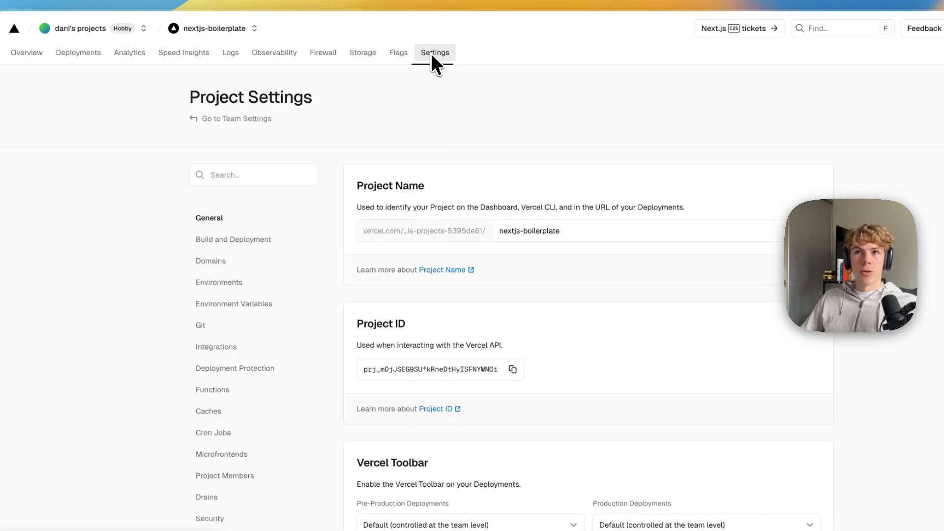
pyautogui.moveTo(210, 261)
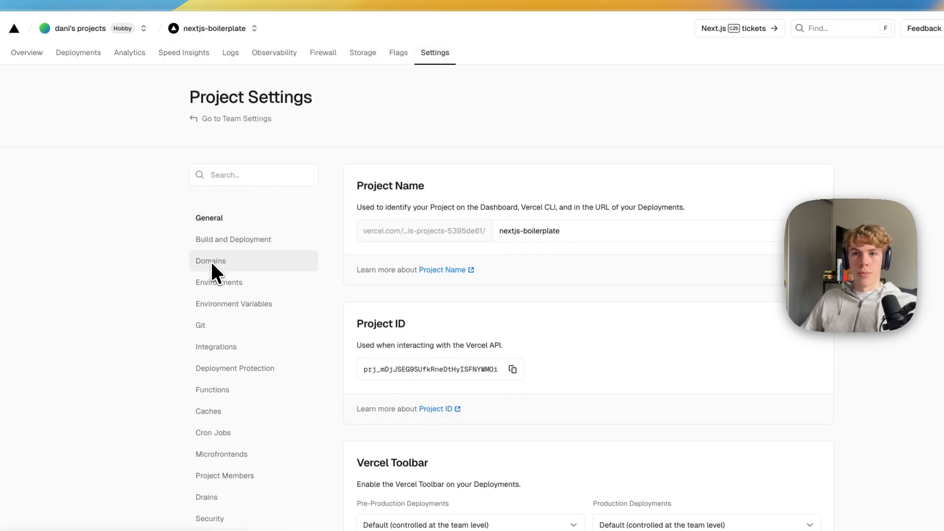
pyautogui.click(211, 260)
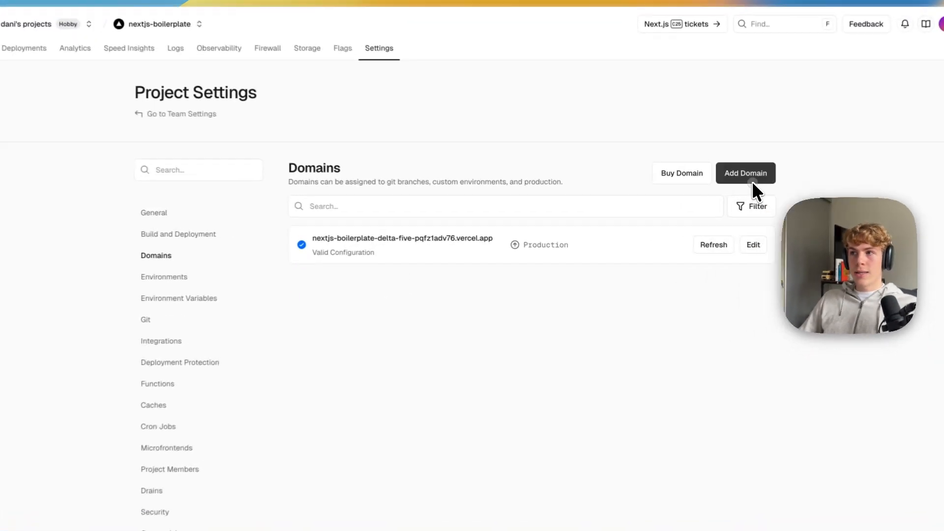
# Start Vercel's Add Domain form, then select danistutorials.online from Namecheap's Domain List
pyautogui.click(746, 173)
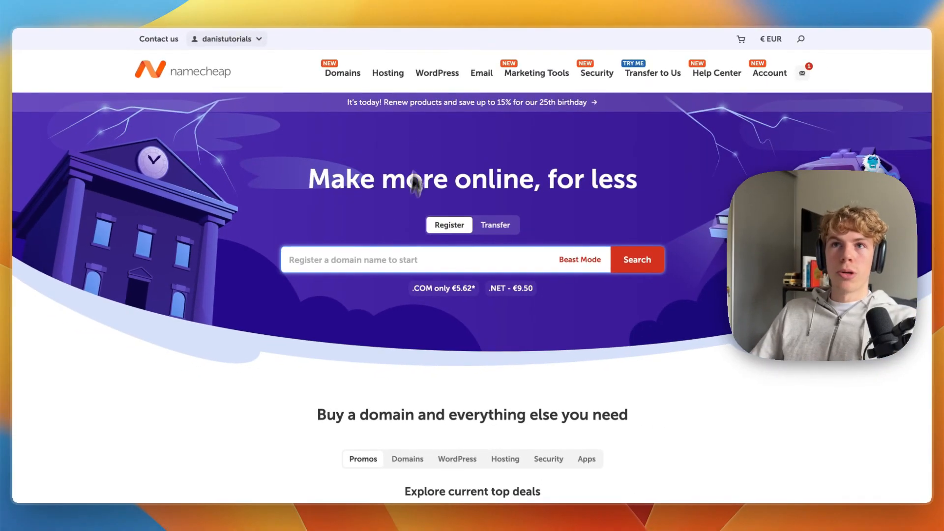
pyautogui.click(769, 72)
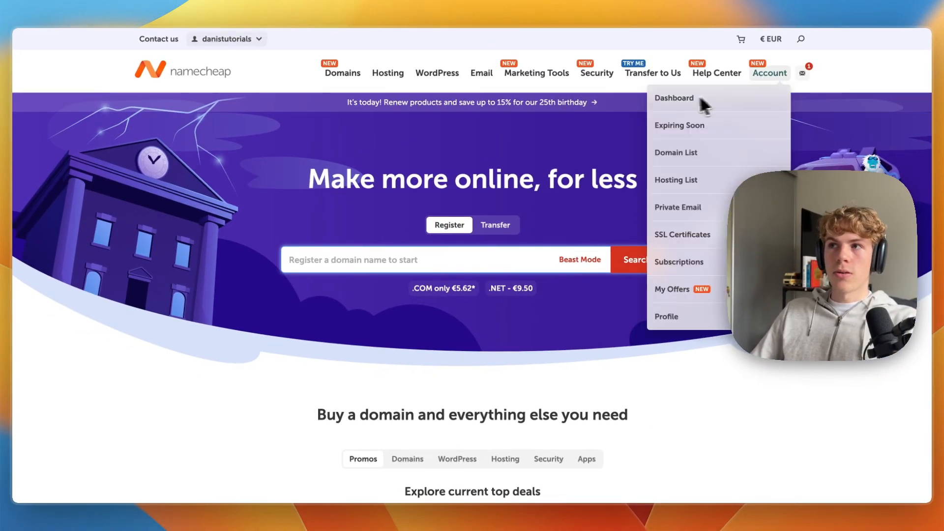
pyautogui.click(673, 97)
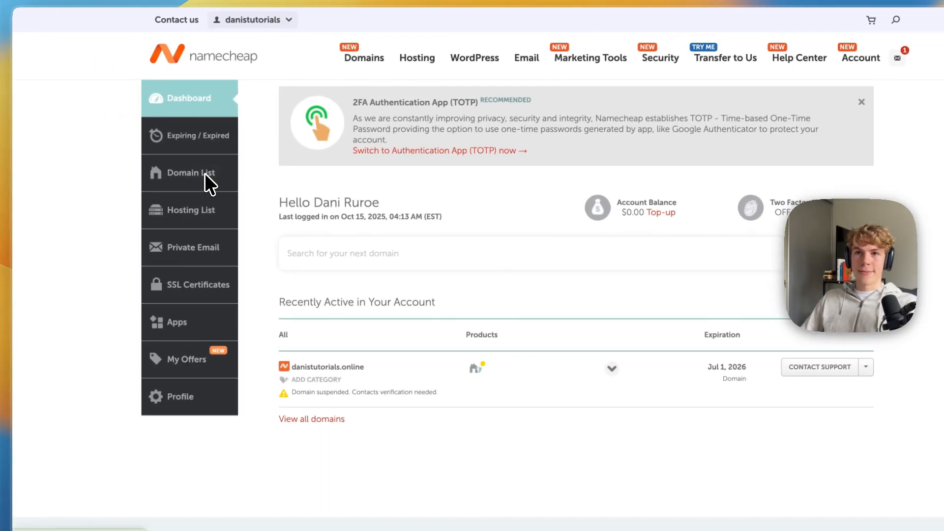
pyautogui.click(194, 173)
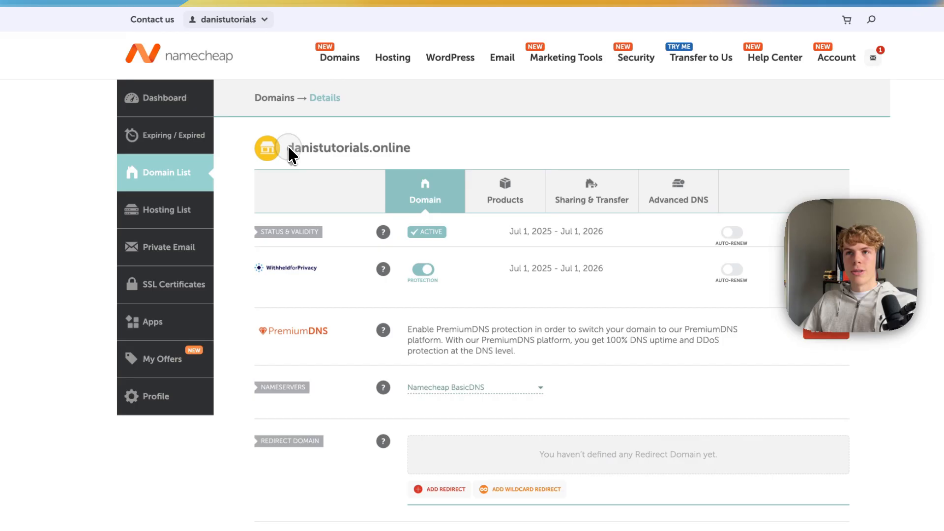
pyautogui.doubleClick(349, 148)
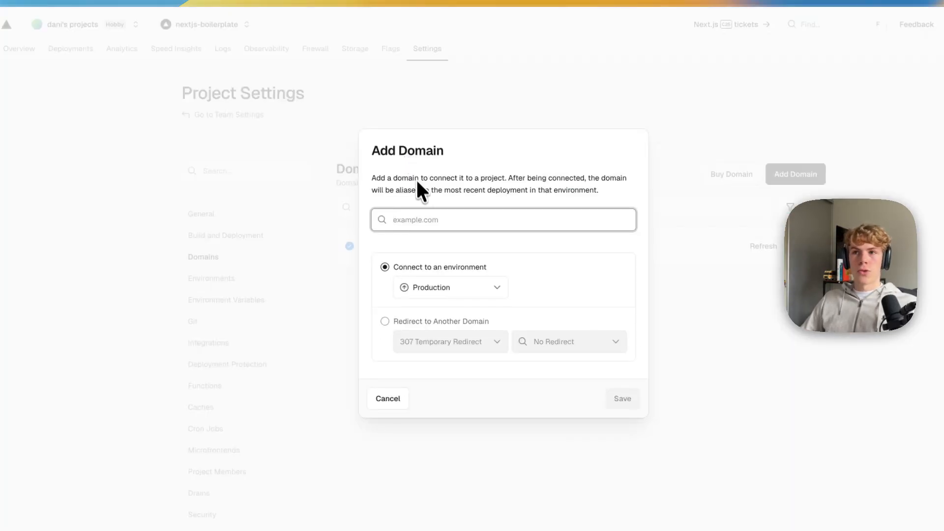
# Save danistutorials.online to the project for Production with the www redirect kept
pyautogui.write('danistutorials.online')
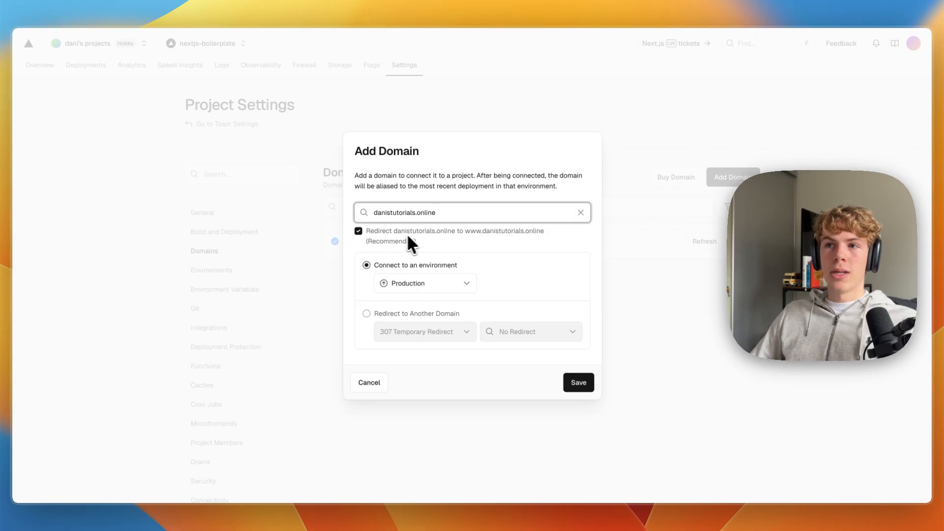
pyautogui.moveTo(480, 245)
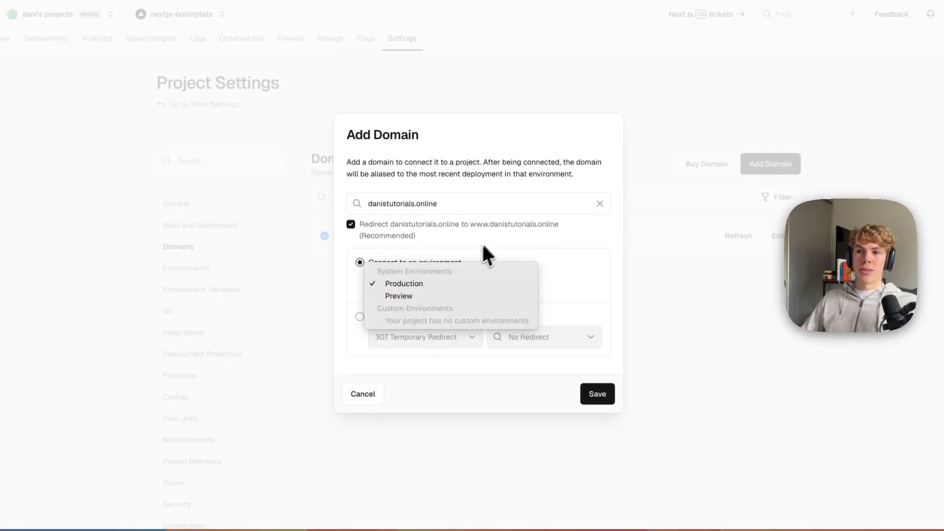
pyautogui.click(403, 283)
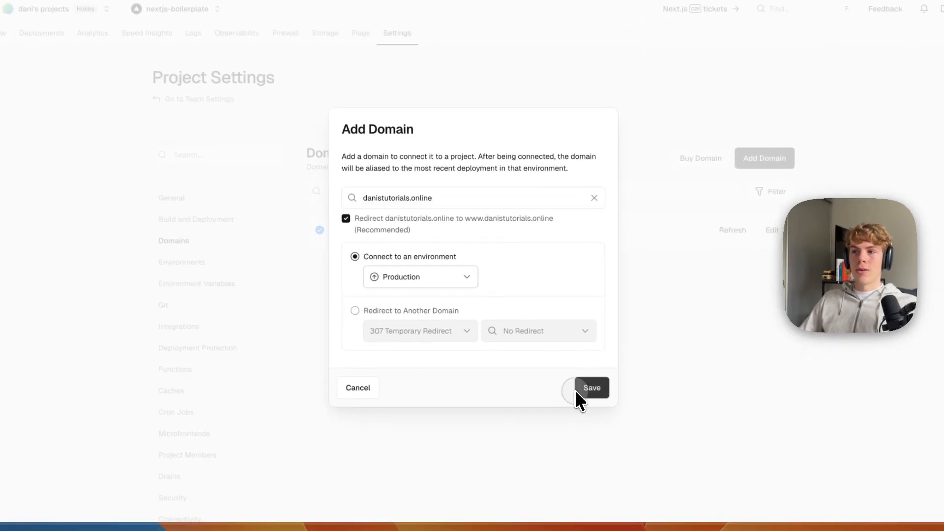
pyautogui.click(591, 387)
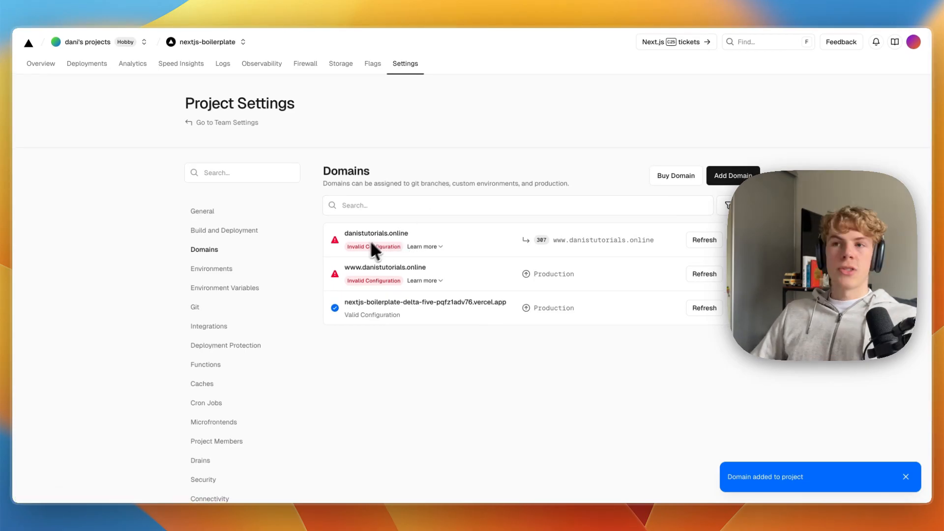
pyautogui.moveTo(389, 260)
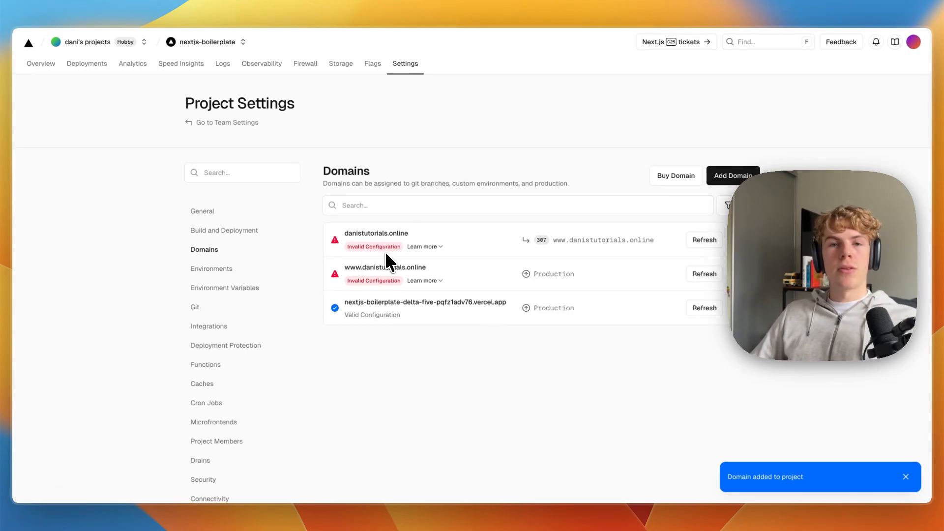
pyautogui.click(422, 280)
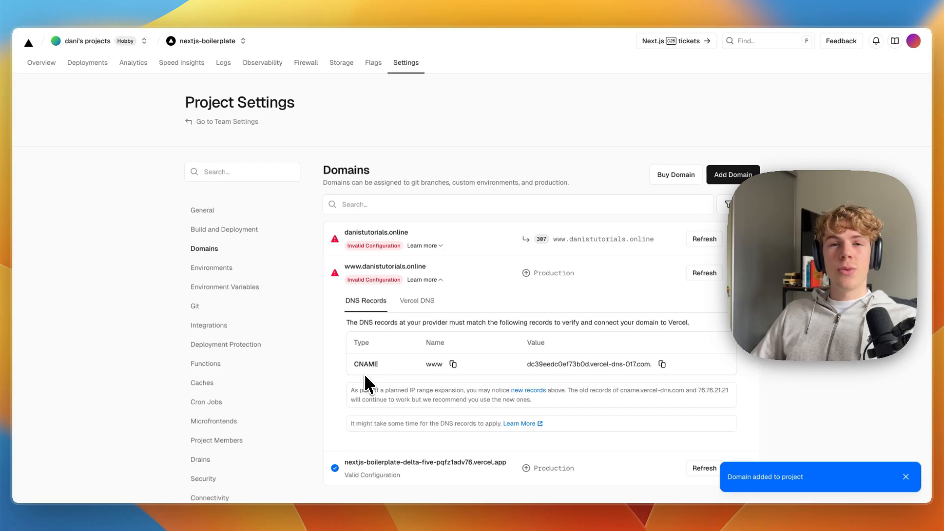
pyautogui.moveTo(516, 385)
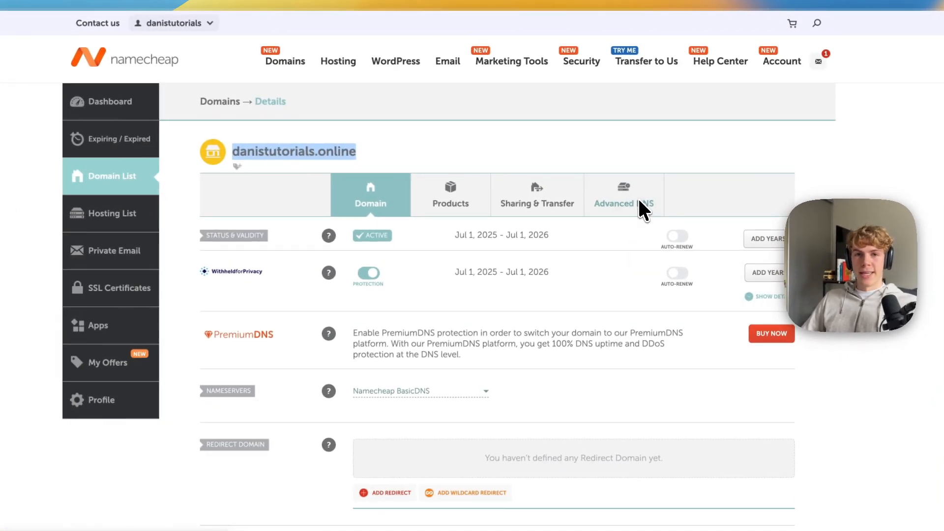
# In Advanced DNS, create a CNAME record for www targeting dc39eedc0ef73b0d.vercel-dns-017.com
pyautogui.click(622, 195)
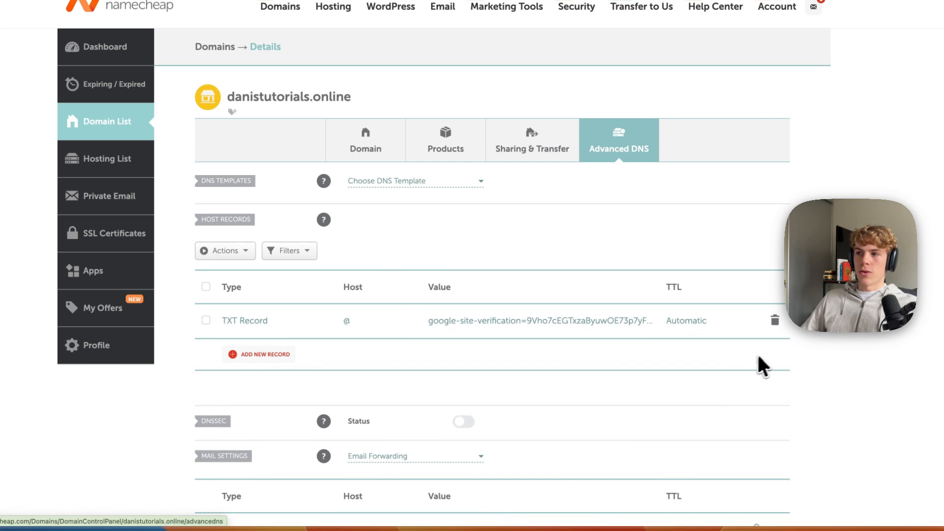
pyautogui.click(775, 320)
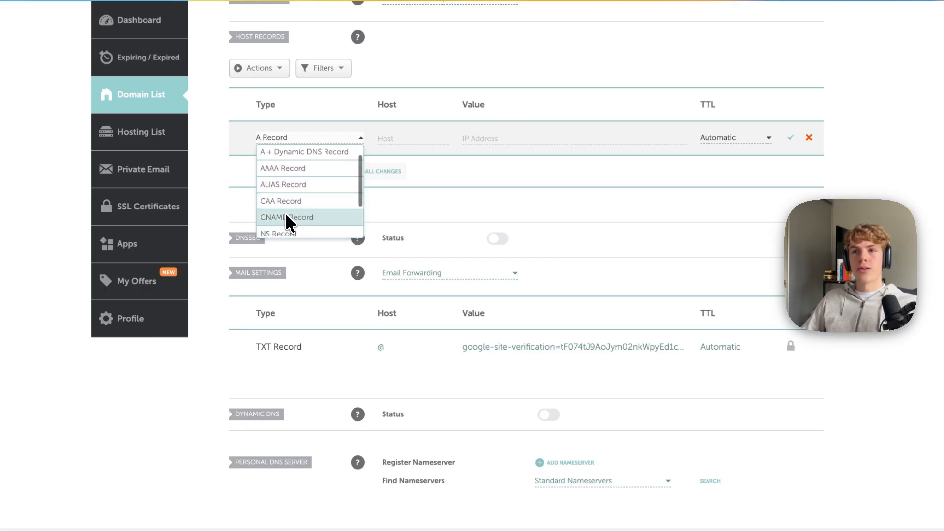
pyautogui.click(286, 217)
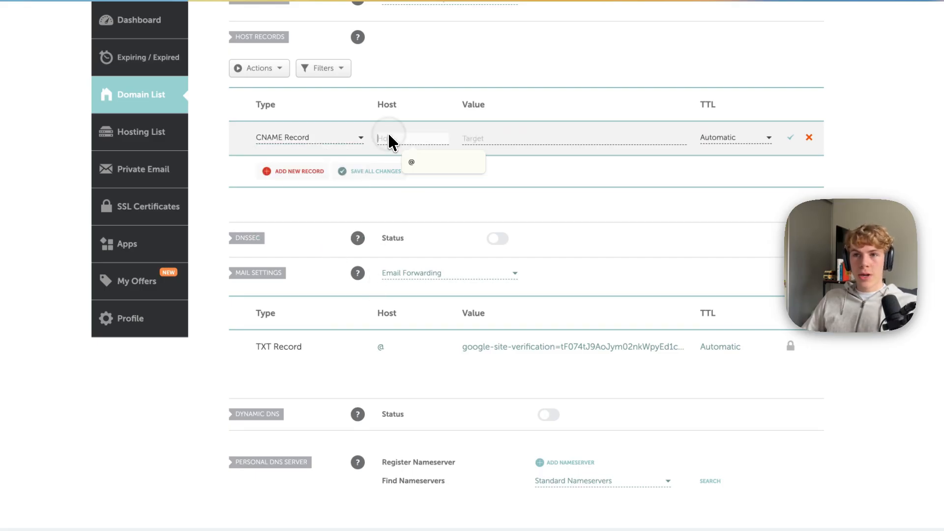
pyautogui.write('www')
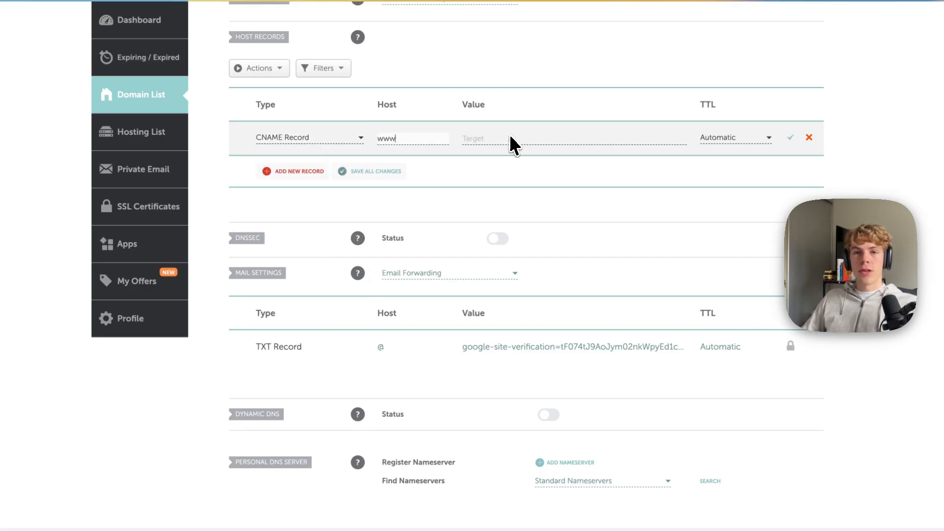
pyautogui.write('dc39eedc0ef73b0d.vercel-dns-017.com.')
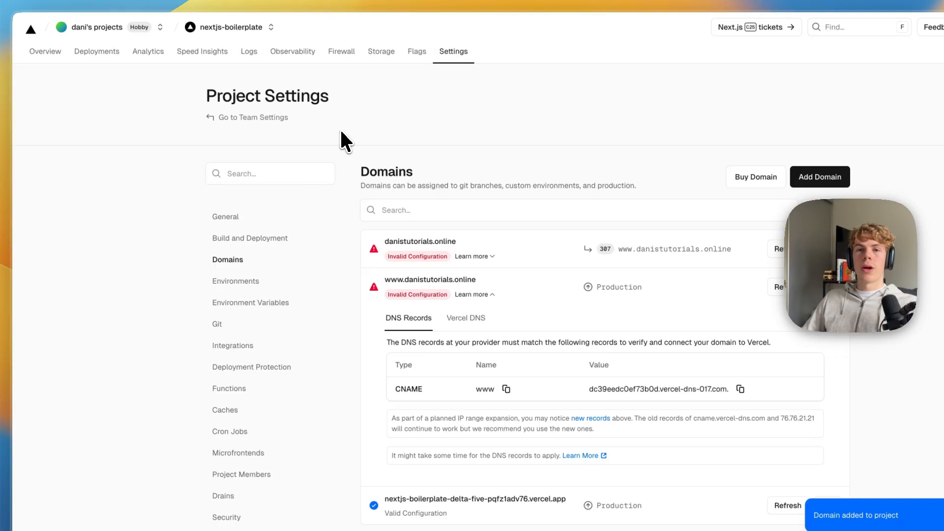
# Save the www CNAME and add an A record for @ pointing to 216.198.79.1
pyautogui.click(474, 256)
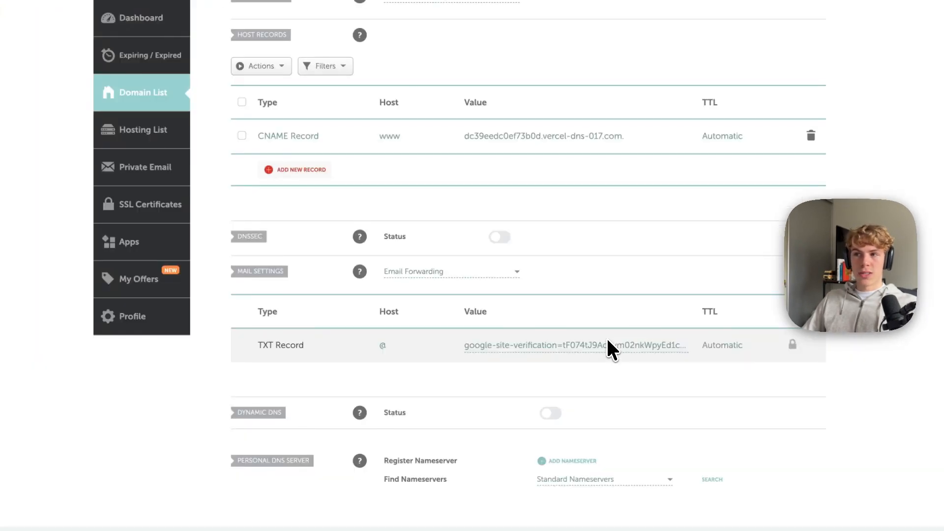
pyautogui.moveTo(294, 174)
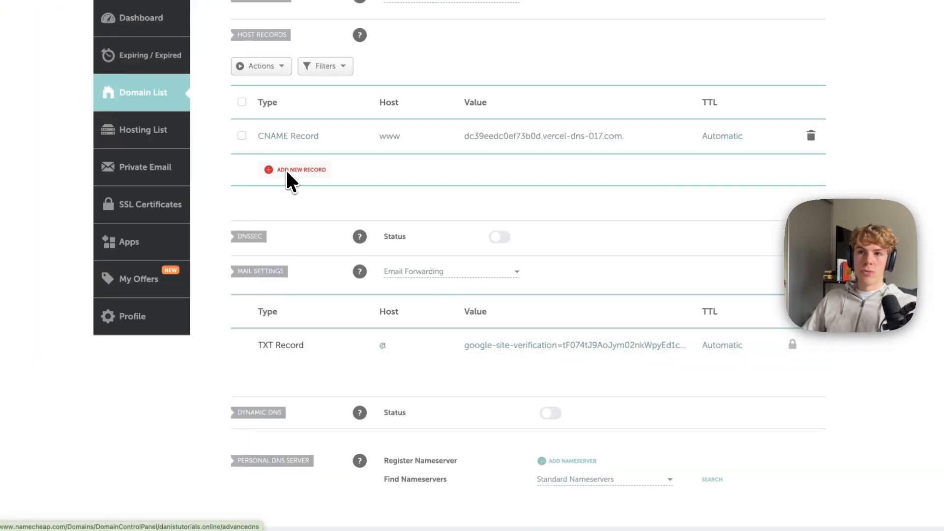
pyautogui.click(301, 169)
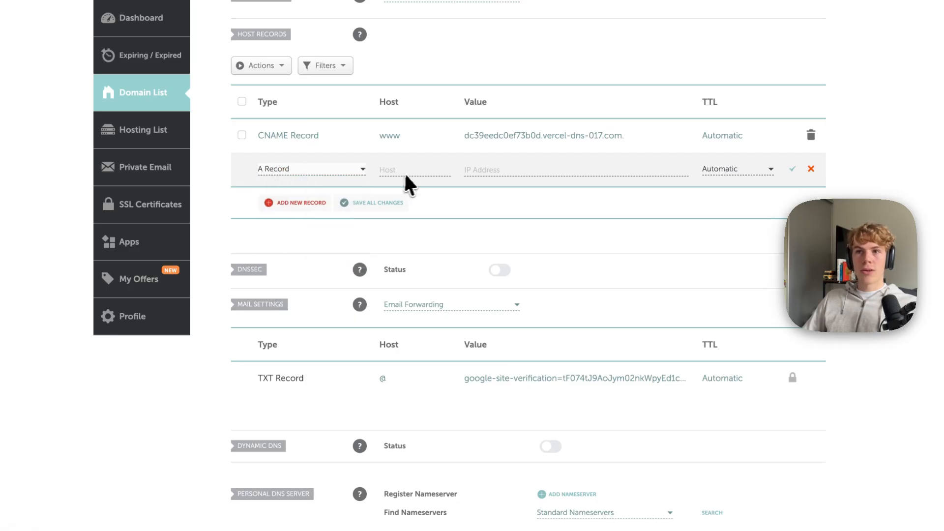
pyautogui.write('@')
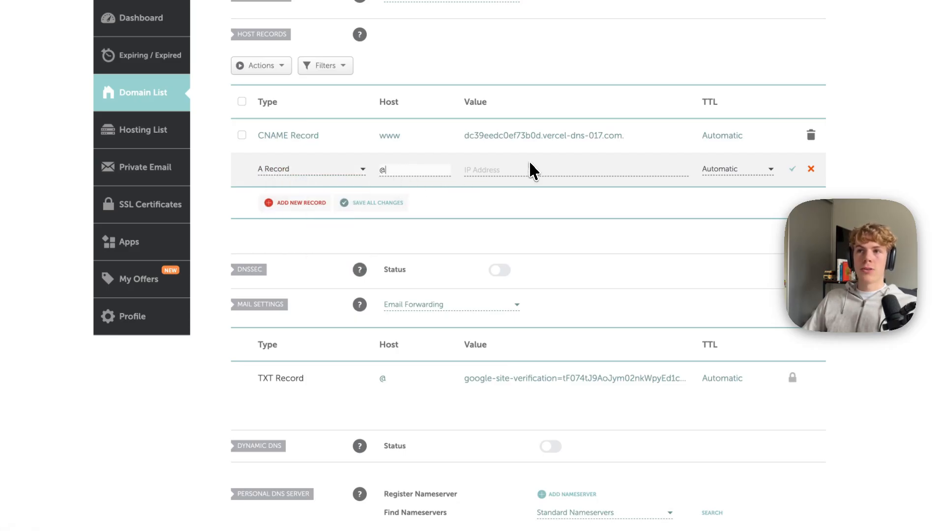
pyautogui.write('216.198.79.1')
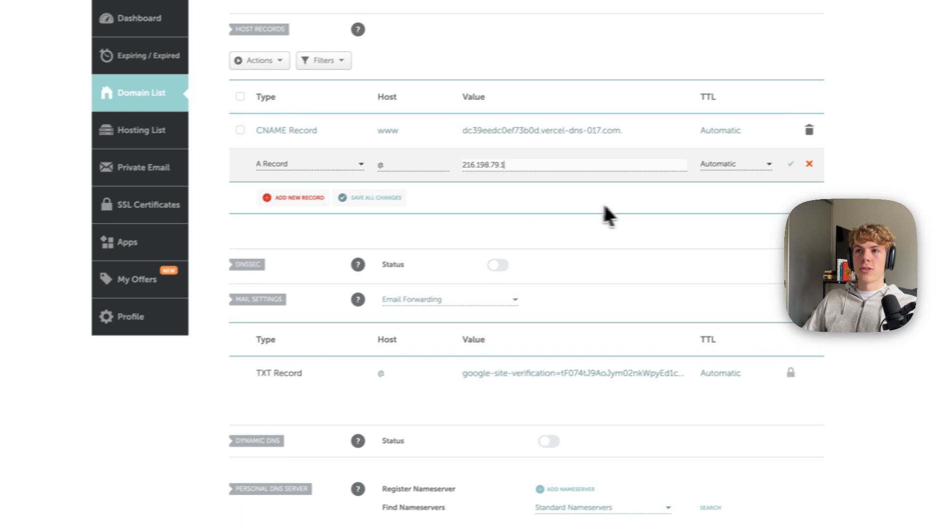
pyautogui.click(791, 163)
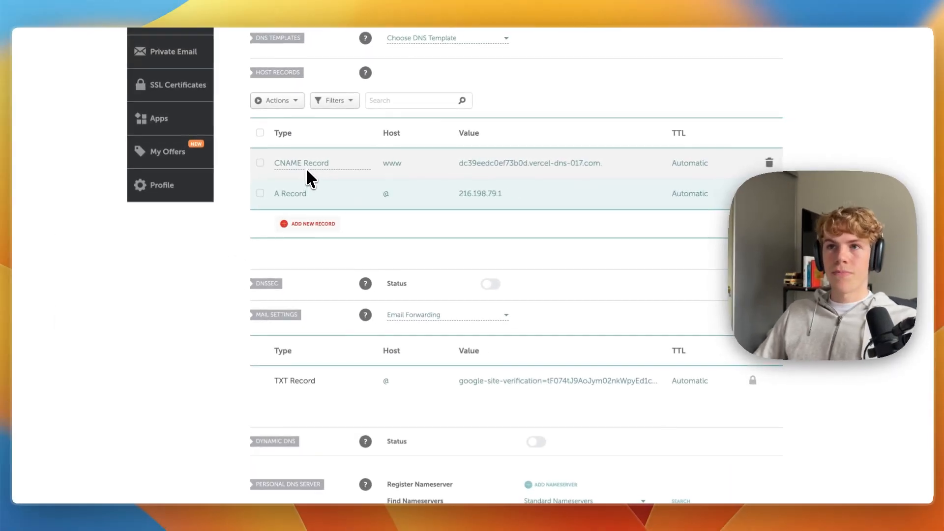
pyautogui.moveTo(495, 198)
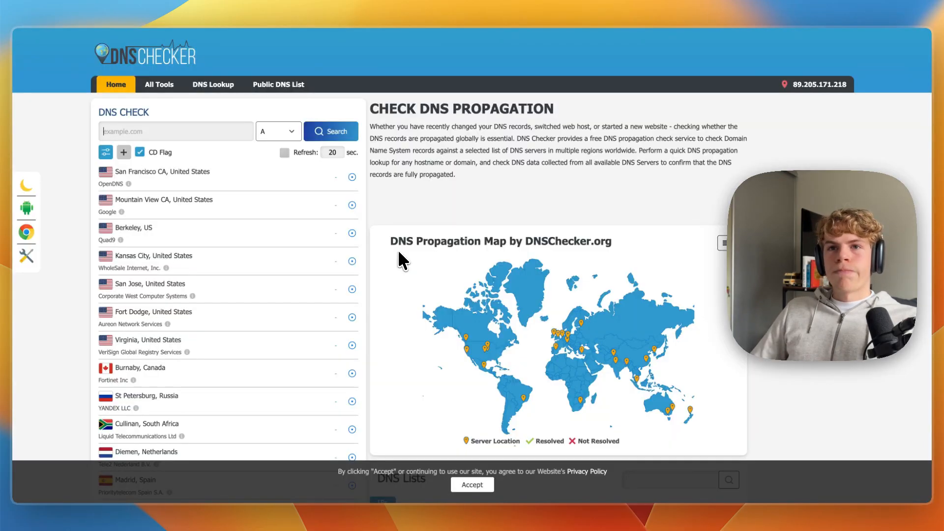
pyautogui.moveTo(334, 204)
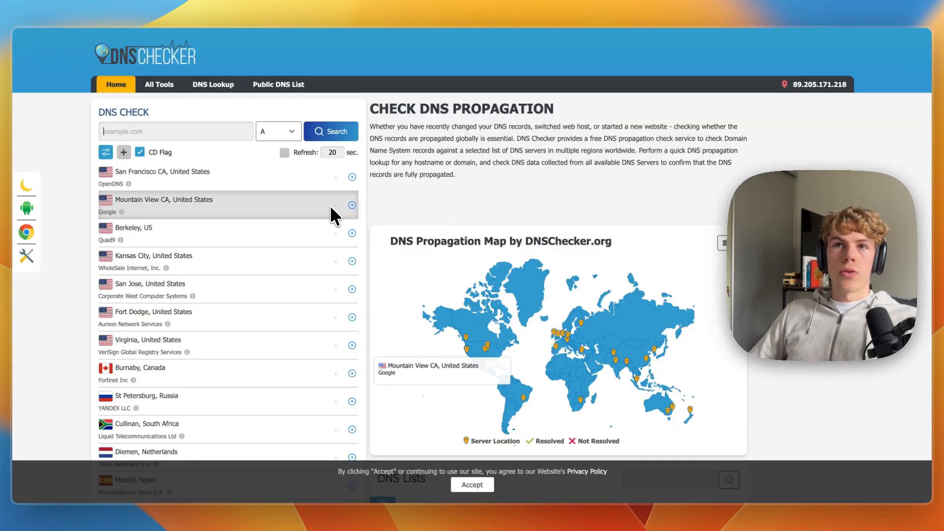
# Search danistutorials.online's A record propagation, confirming it resolves to 216.198.79.1
pyautogui.write('danistutorials.')
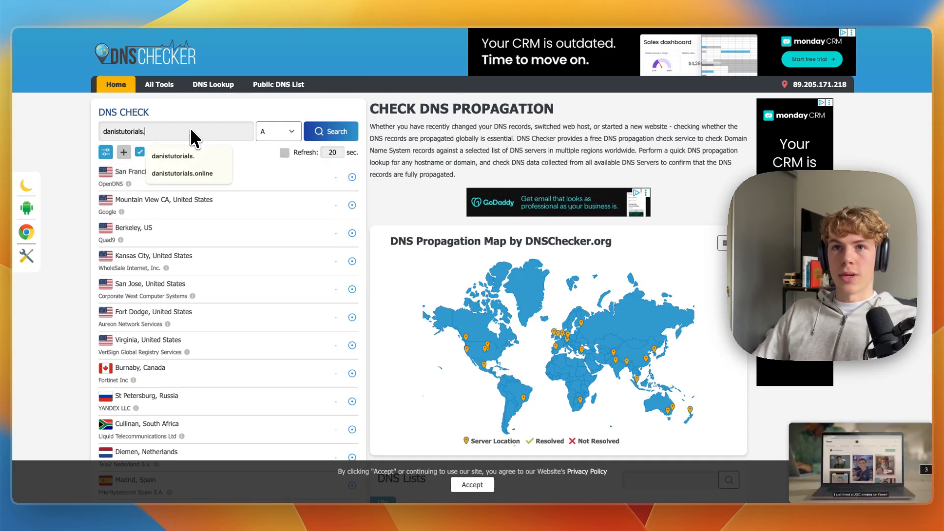
pyautogui.click(182, 173)
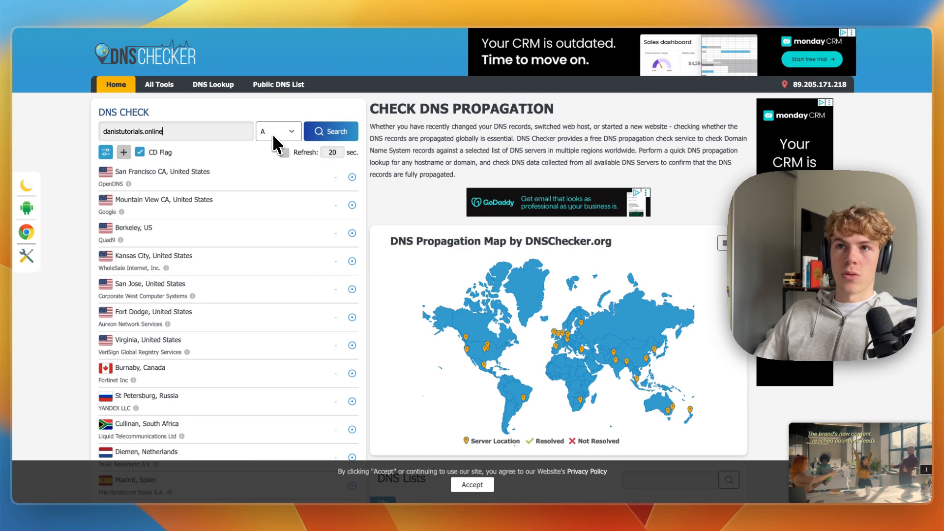
pyautogui.click(330, 131)
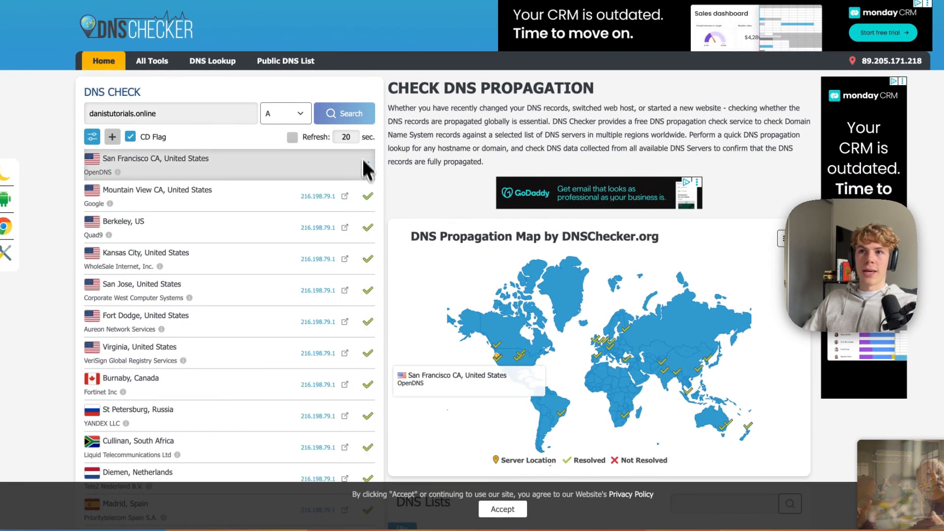
pyautogui.scroll(-3)
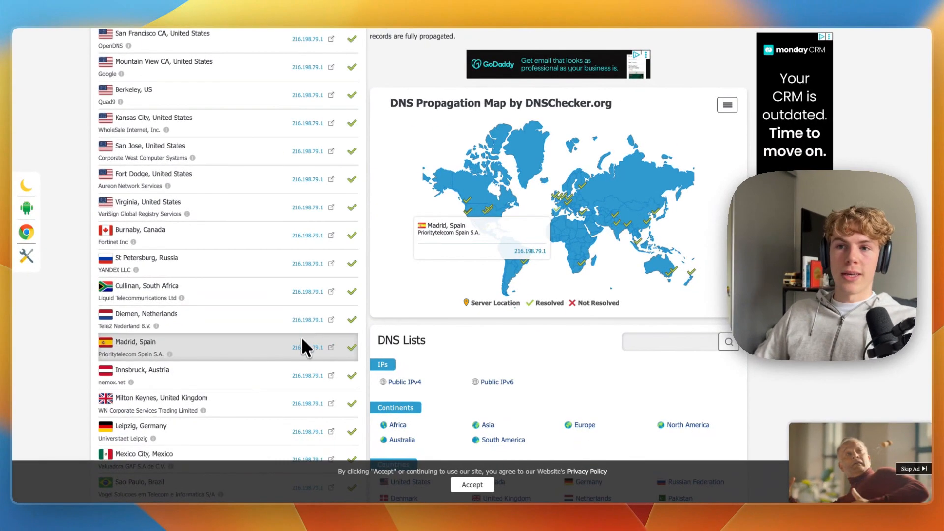
pyautogui.scroll(3)
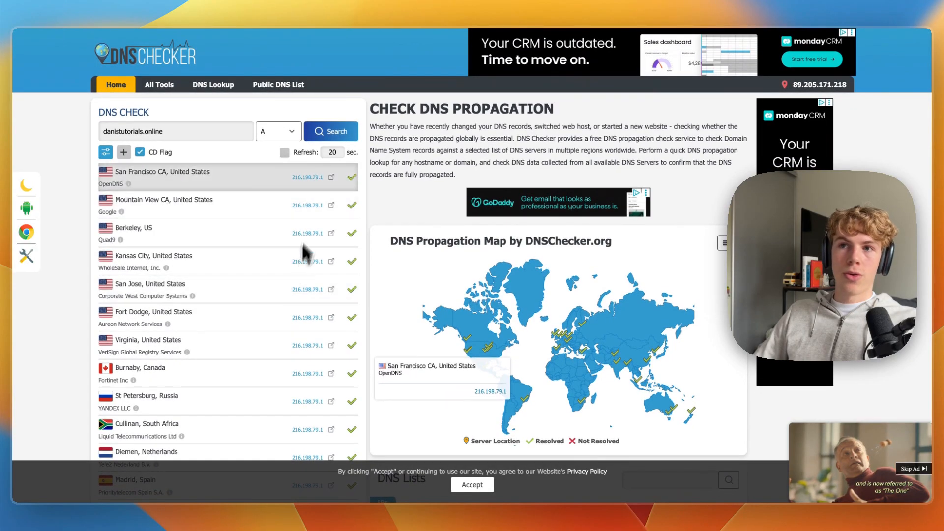
# Switch the record type to CNAME and check its propagation results
pyautogui.click(277, 130)
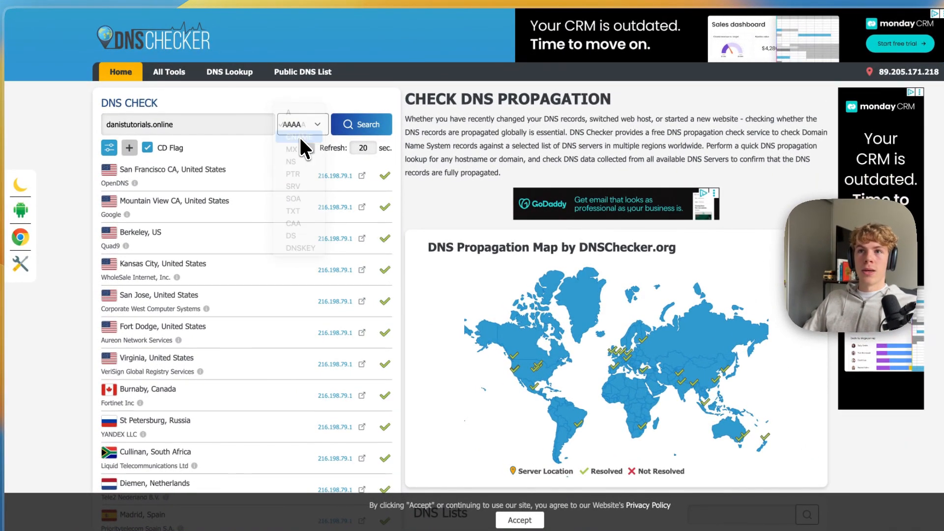
pyautogui.click(293, 139)
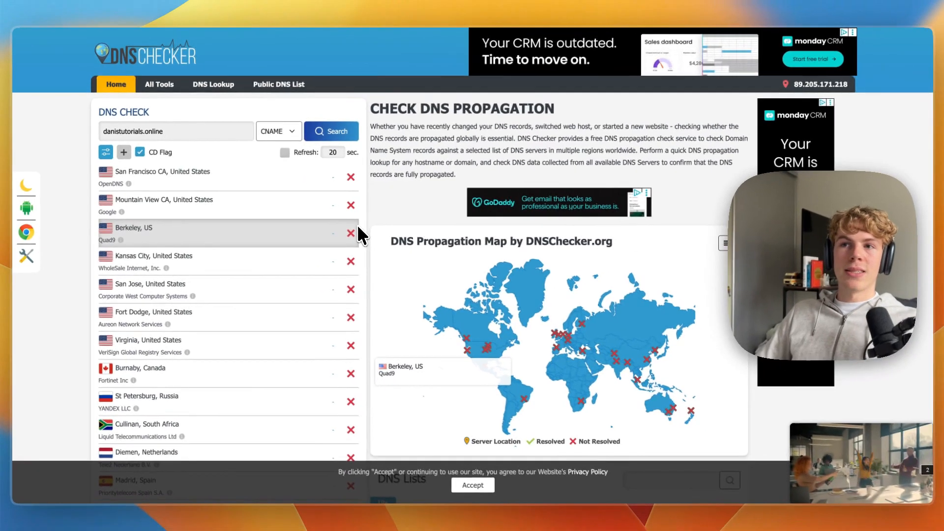
pyautogui.scroll(-3)
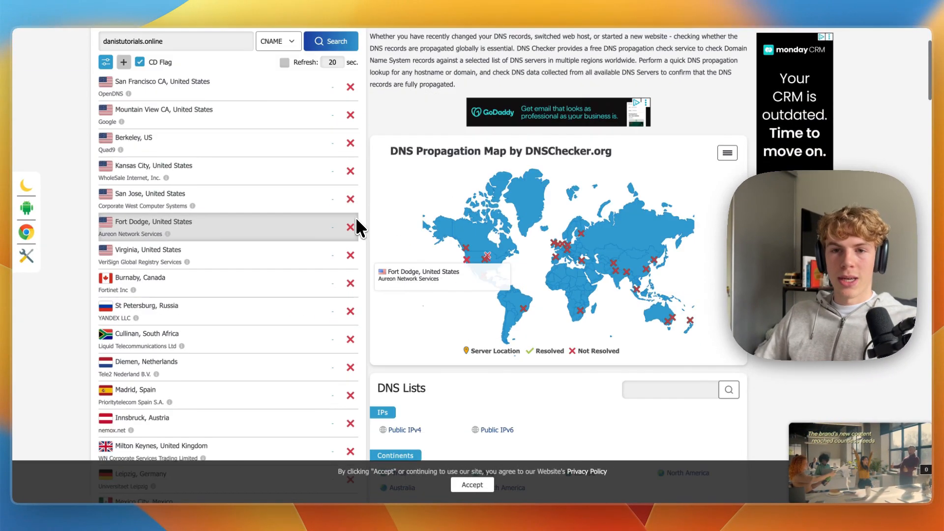
pyautogui.scroll(3)
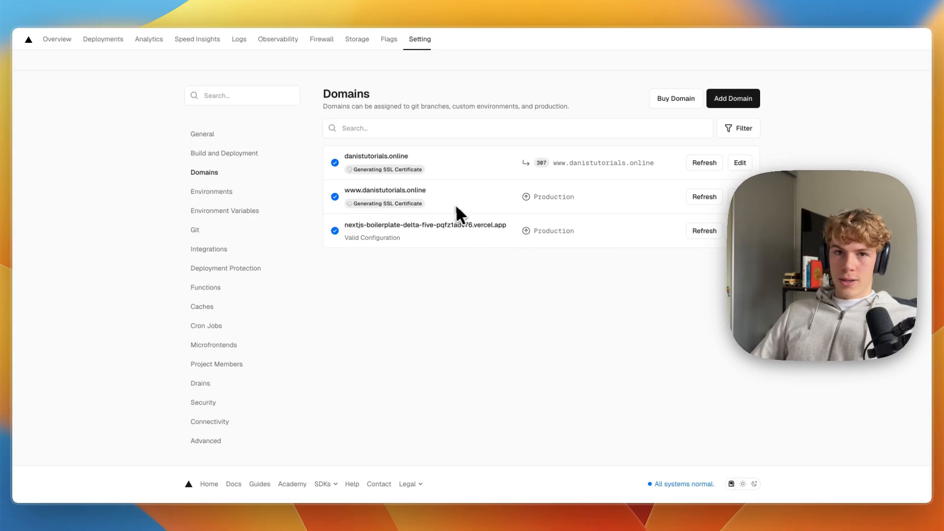
pyautogui.moveTo(415, 209)
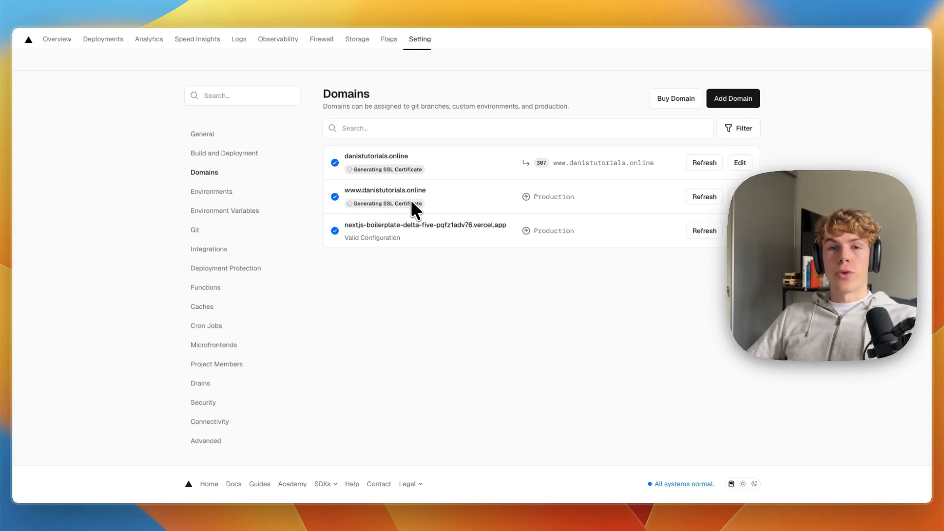
pyautogui.moveTo(374, 162)
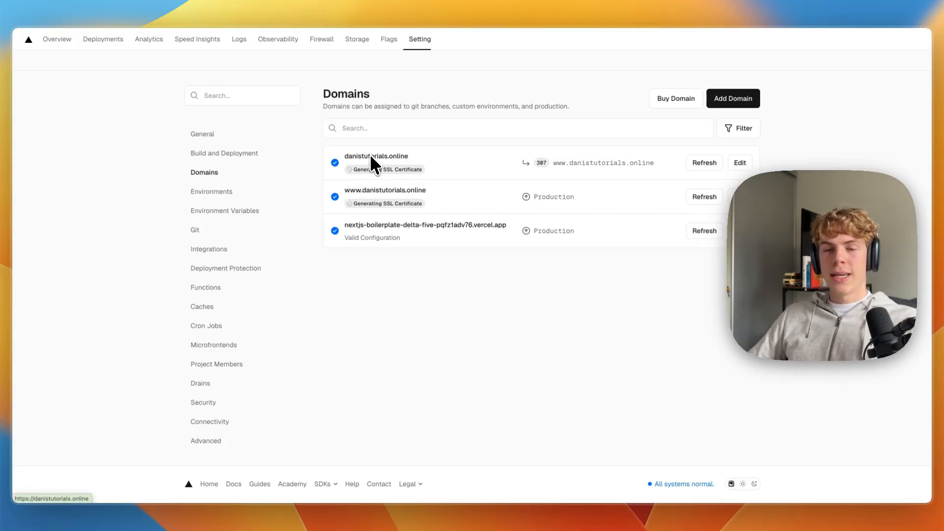
pyautogui.click(740, 162)
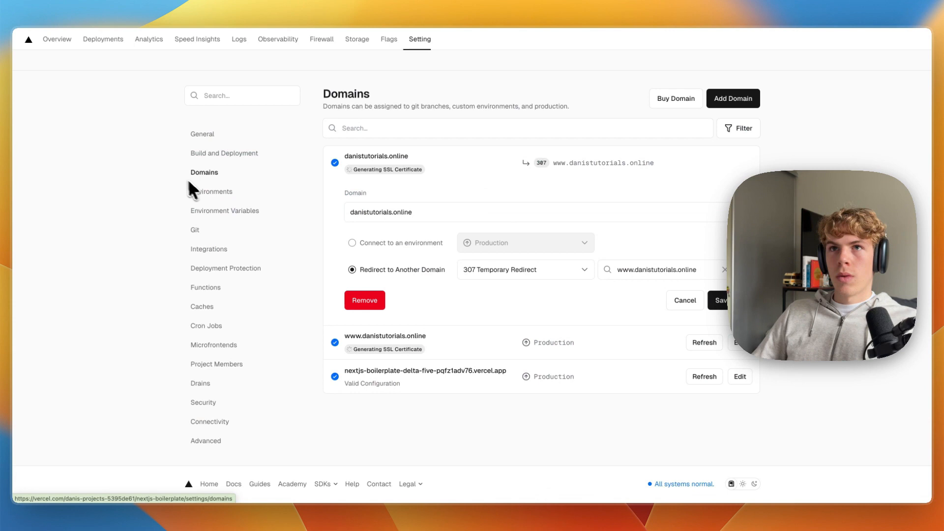